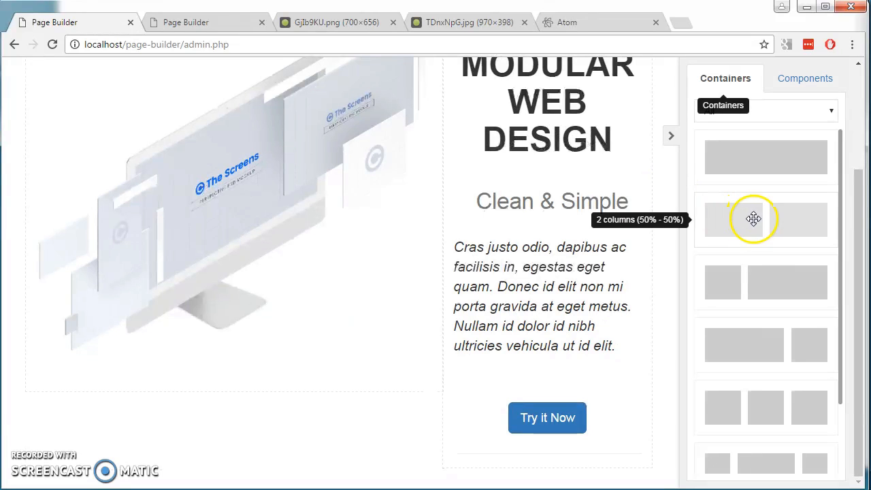
- Add a two-column section with the DRAG AND DROP heading, subtitle, paragraph and illustration
{"action": "left_click", "coordinate": [805, 77]}
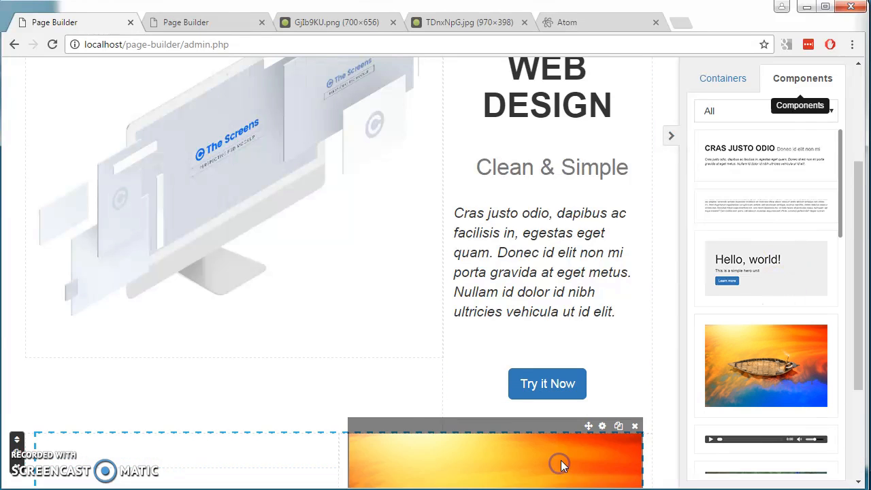
{"action": "left_click", "coordinate": [725, 77]}
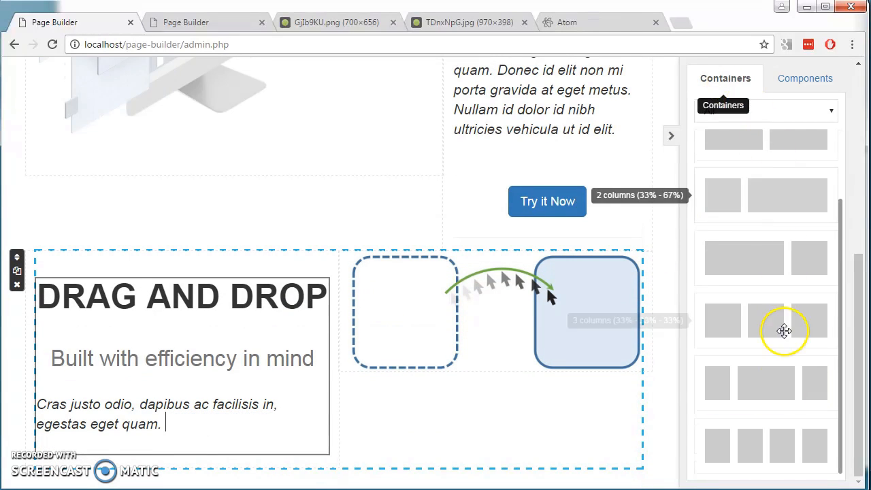